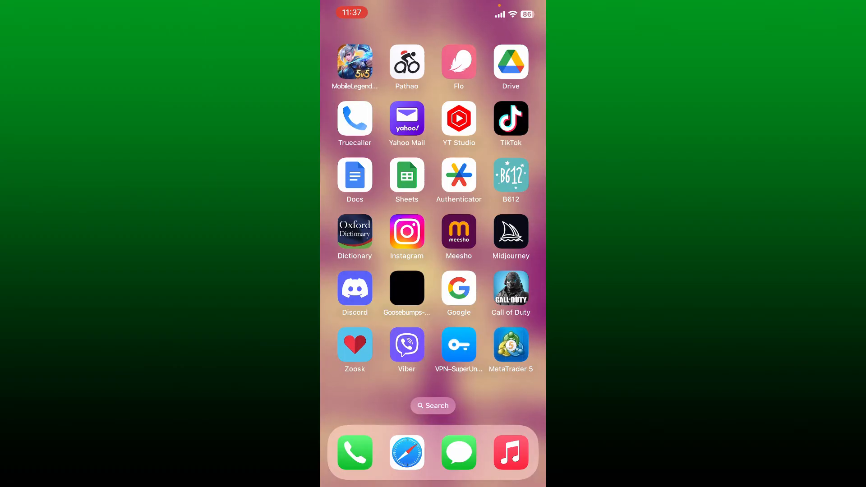
Step: Launch MetaTrader 5 from the home screen to show its currency quotes
left_click(510, 344)
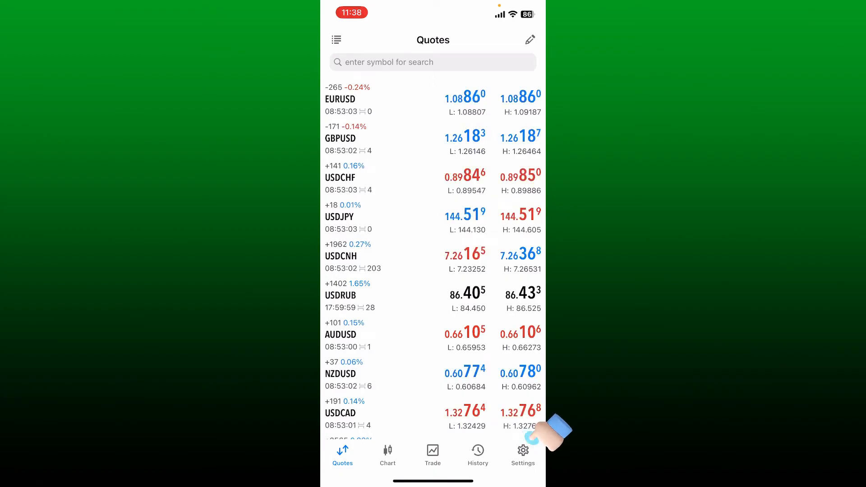
Step: Open the demo account's details page via Settings and the Accounts list
left_click(522, 453)
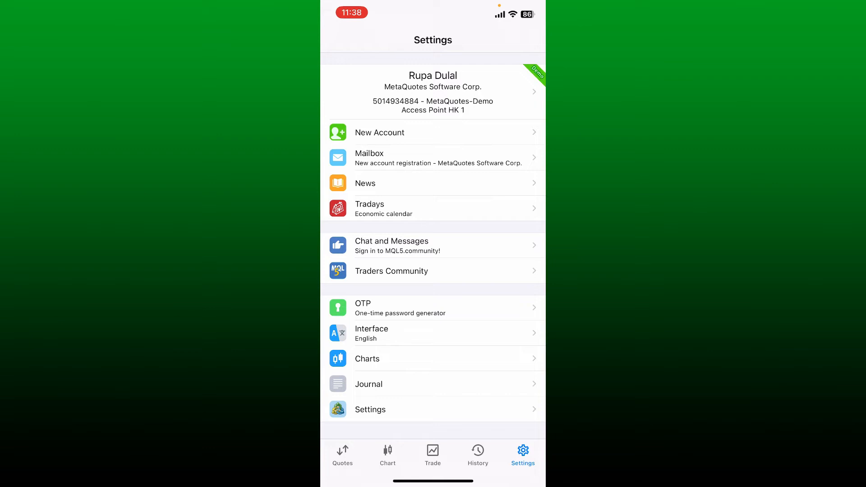
left_click(433, 92)
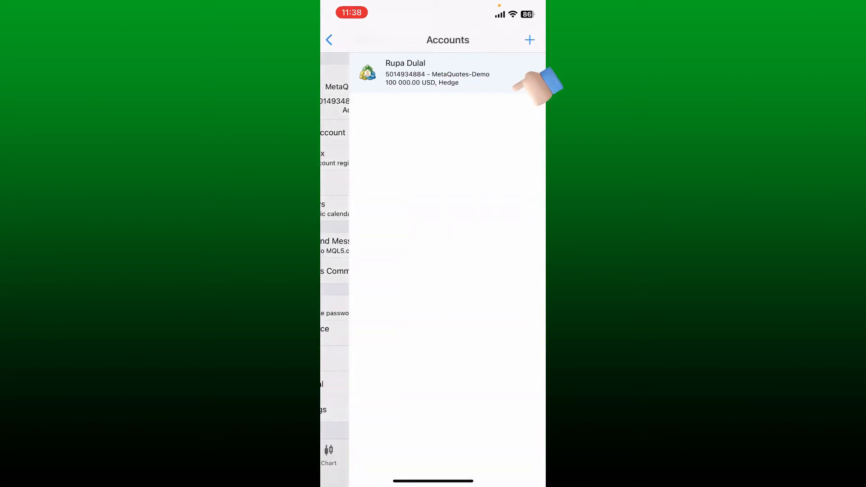
left_click(437, 73)
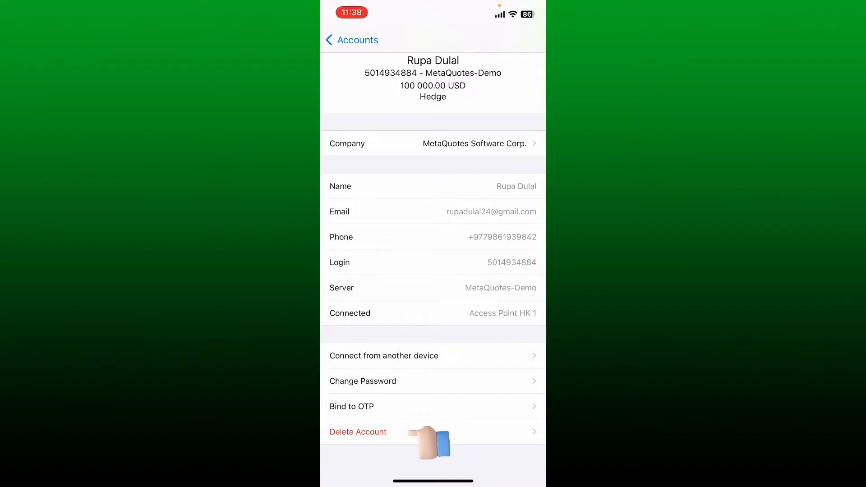
Step: Delete the demo account, confirm the deletion, and return to the empty Quotes list
left_click(358, 432)
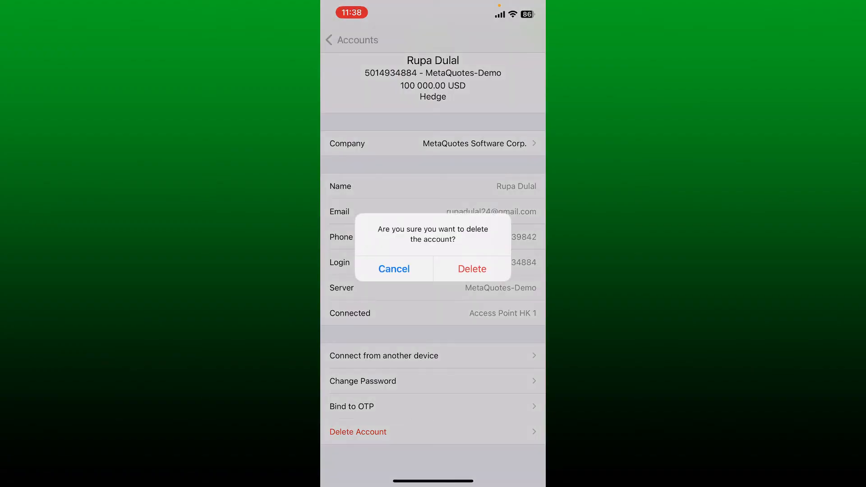
left_click(472, 269)
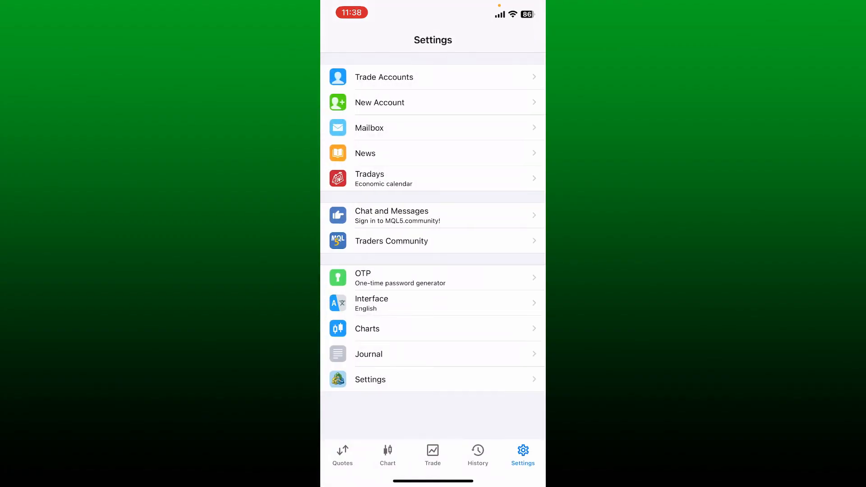
left_click(343, 453)
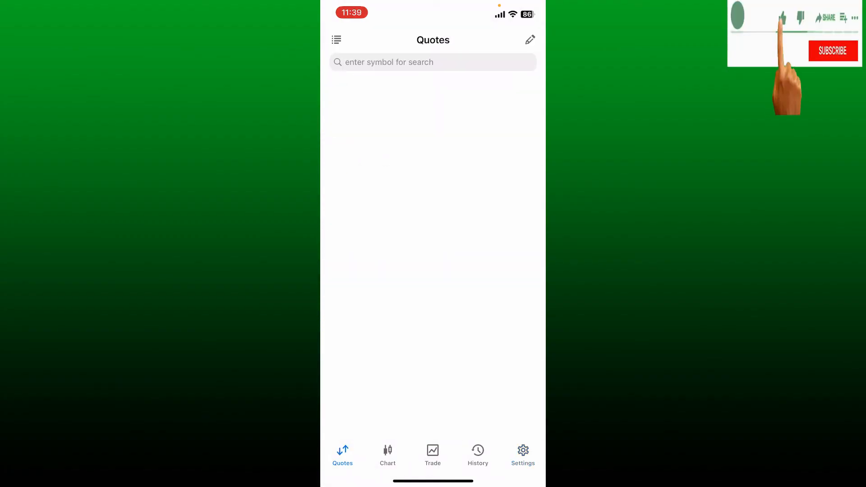